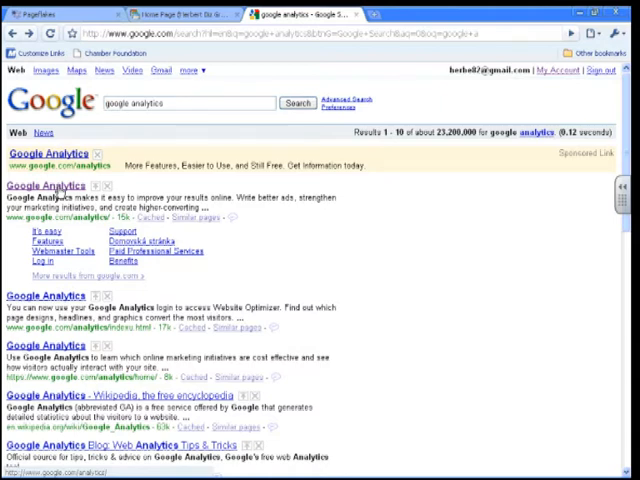
mouse_move(540, 70)
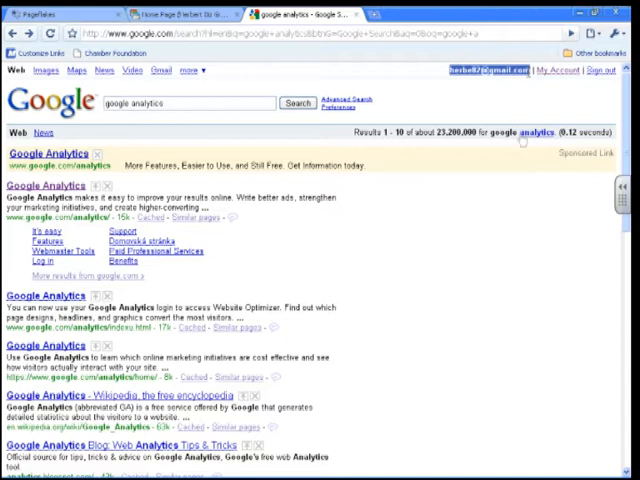
mouse_move(508, 170)
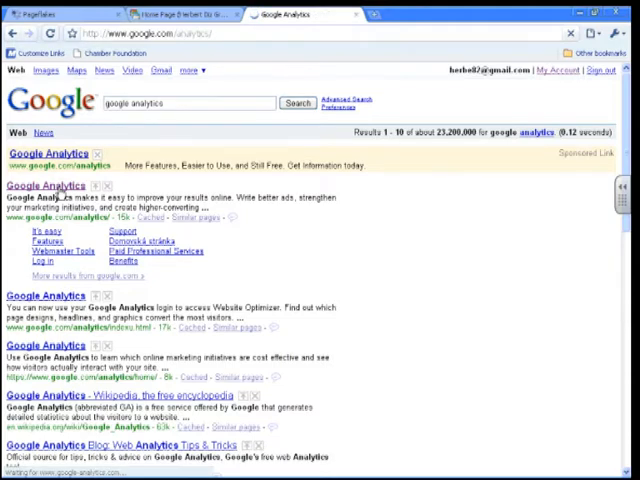
Step: Load the Google Analytics home page and begin opening its sign-up page
click(44, 184)
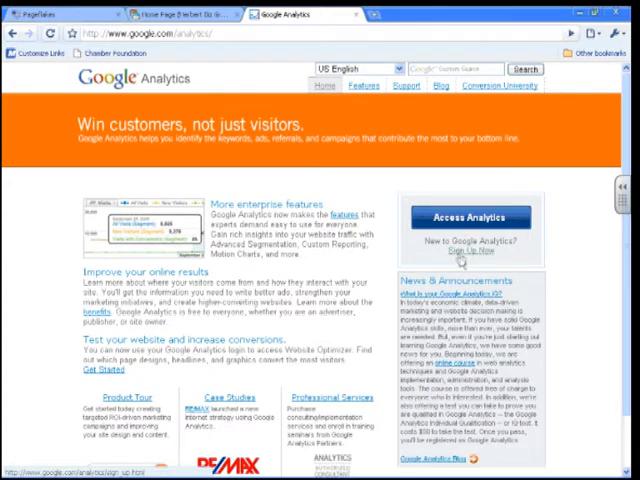
click(470, 252)
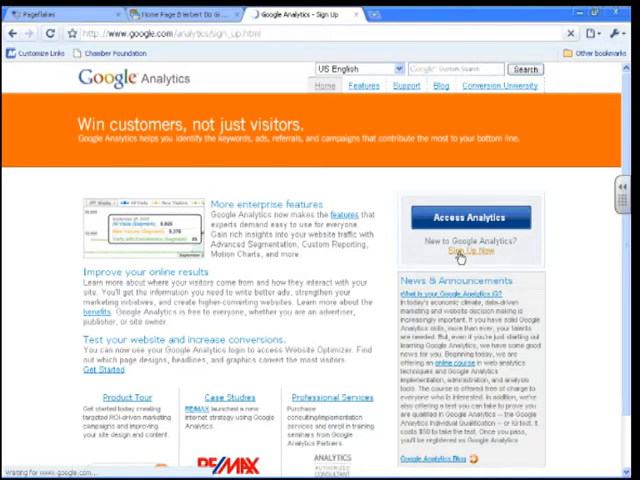
mouse_move(424, 322)
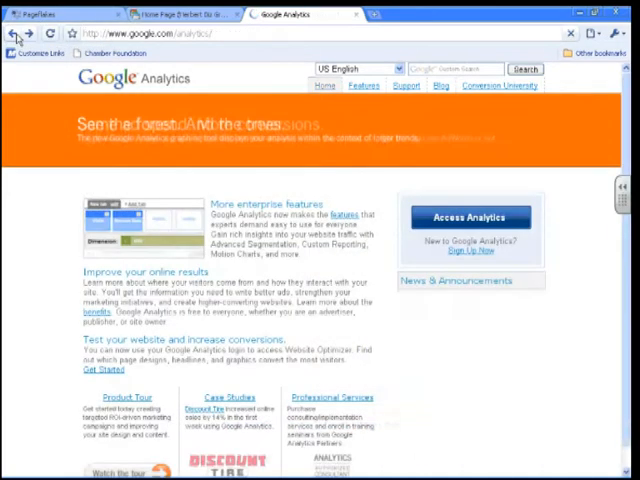
Step: Enter the account and add a new-domain profile for sites.google.com/site/herbertbizgroup on Mountain Time
click(470, 216)
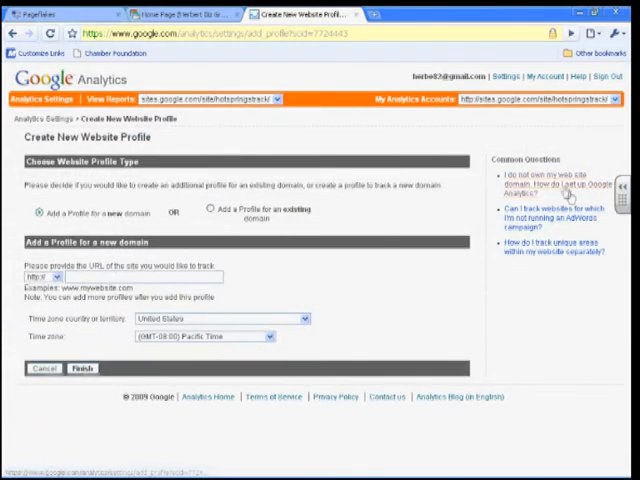
click(144, 276)
text(sites.google.com/site/herbertsgroup/)
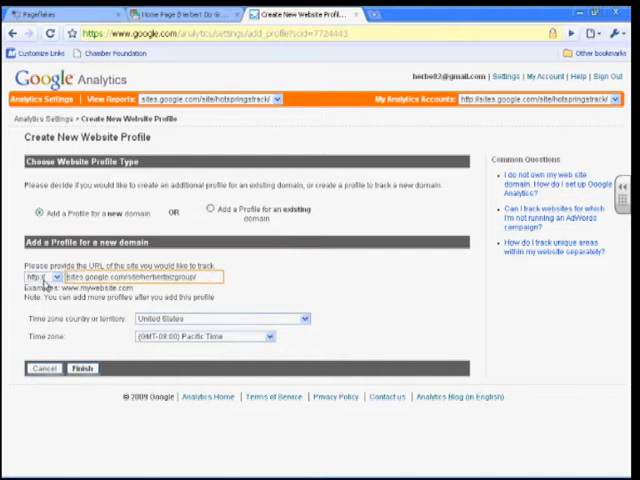
mouse_move(272, 340)
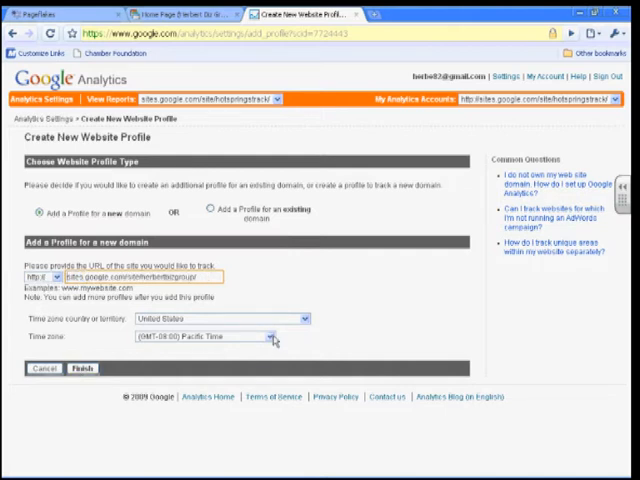
click(268, 336)
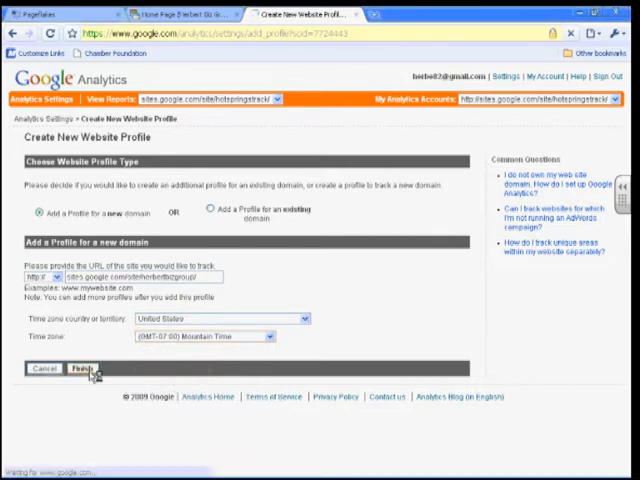
Step: Finish the profile so herbertbizgroup lists in the overview with ID UA-7724443-3
click(84, 368)
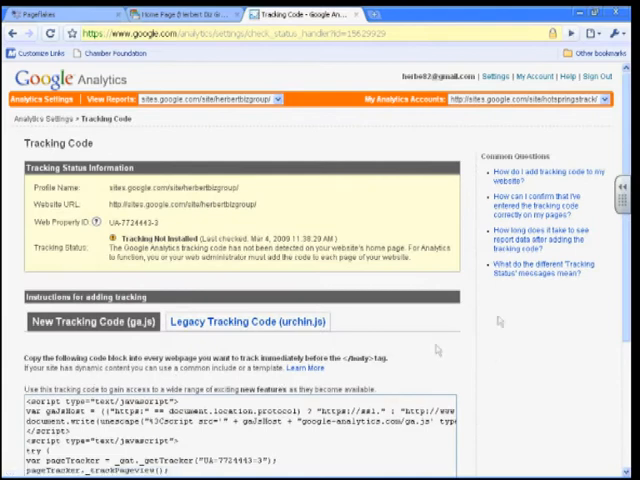
scroll(down, 3)
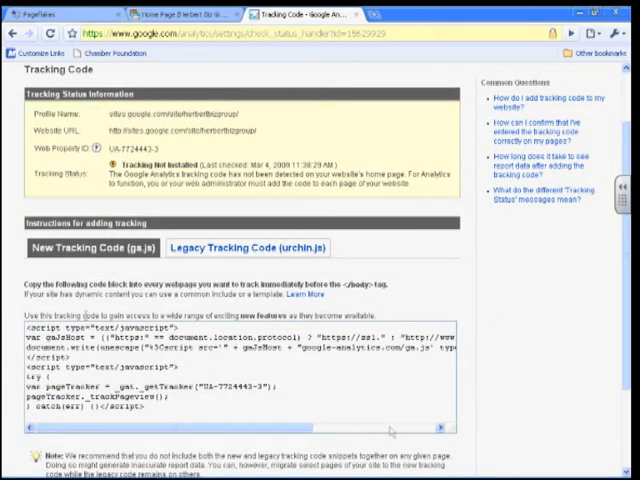
scroll(down, 3)
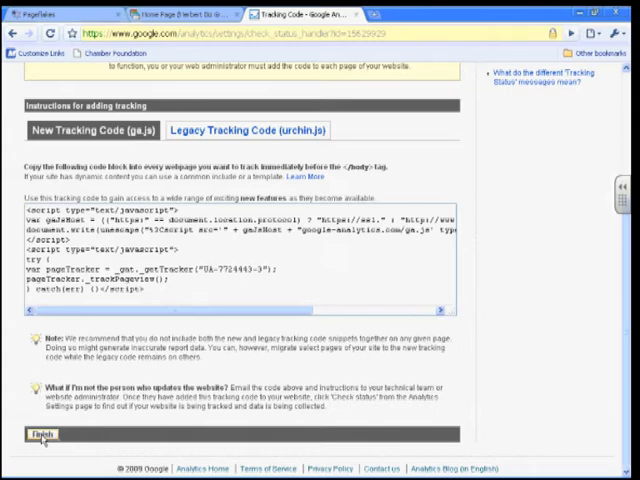
click(44, 436)
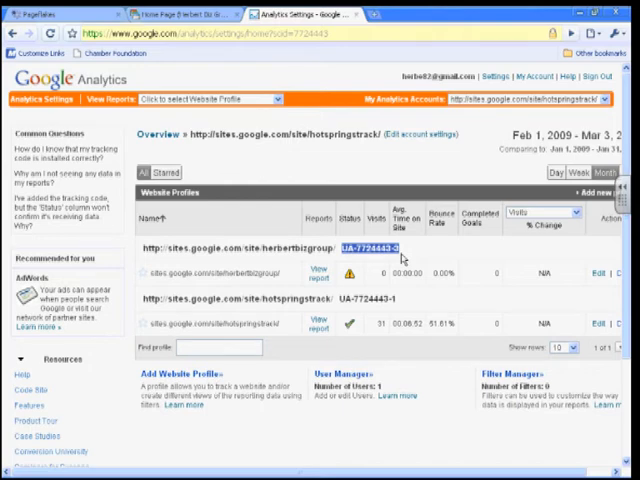
mouse_move(184, 16)
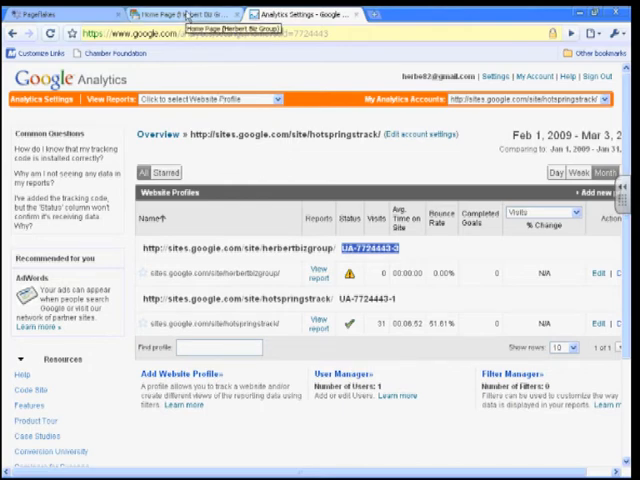
Step: Switch to the Mr. Herbert's Biz Google Sites home page and bring up More actions
click(164, 12)
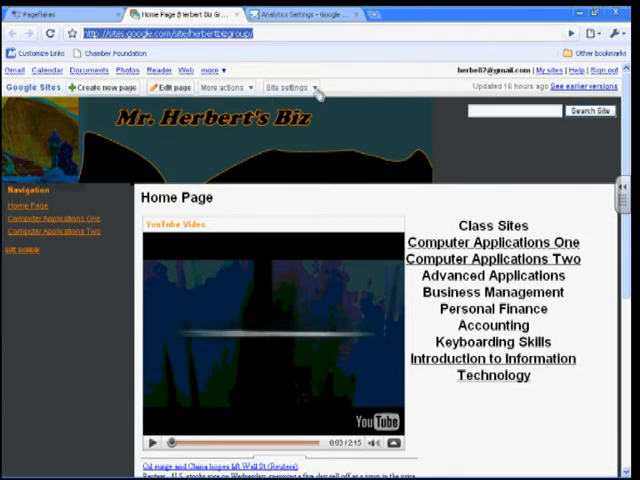
click(290, 88)
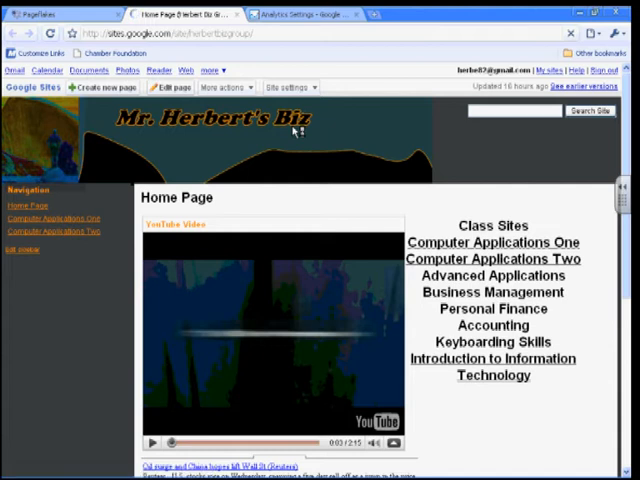
Step: Enable Google Analytics for the site with property ID UA-7724443-3 and save the changes
click(286, 88)
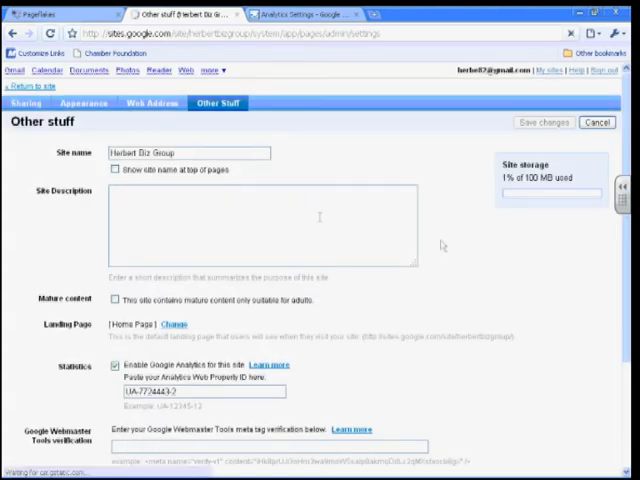
scroll(down, 3)
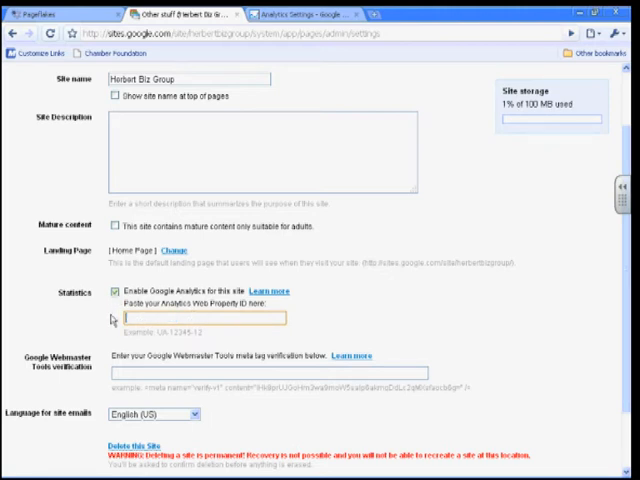
text(UA-7724443-3)
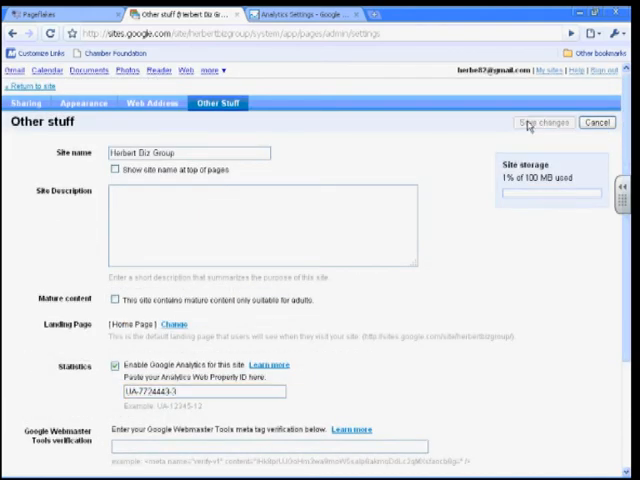
click(544, 120)
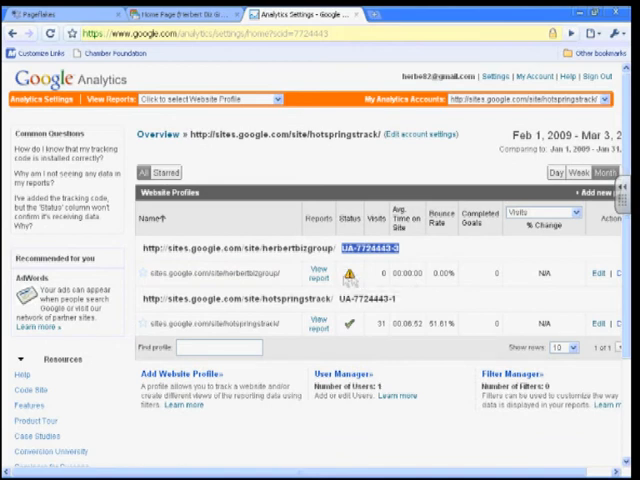
mouse_move(348, 276)
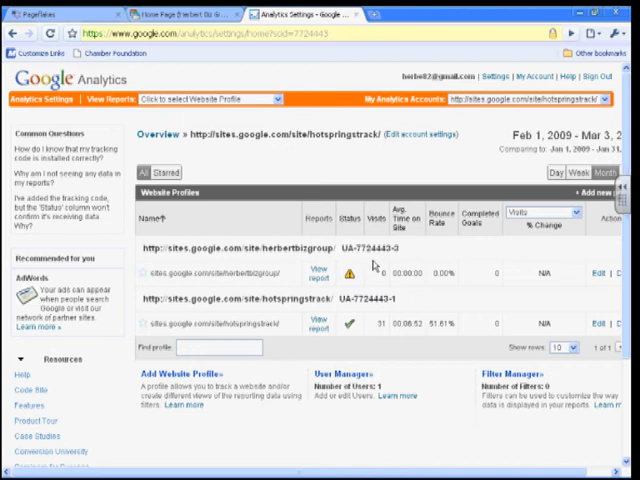
mouse_move(358, 288)
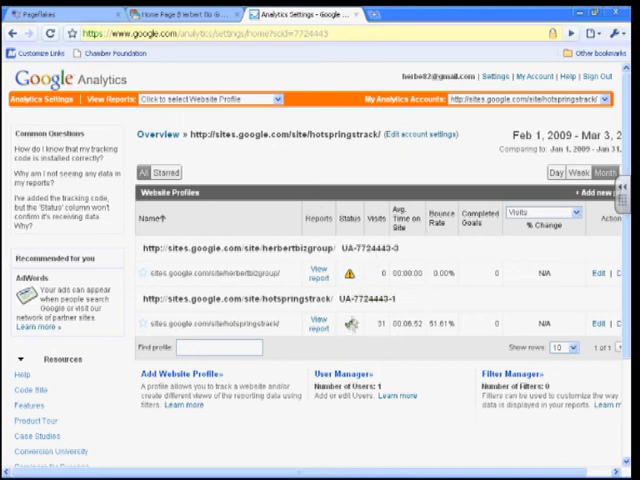
mouse_move(356, 324)
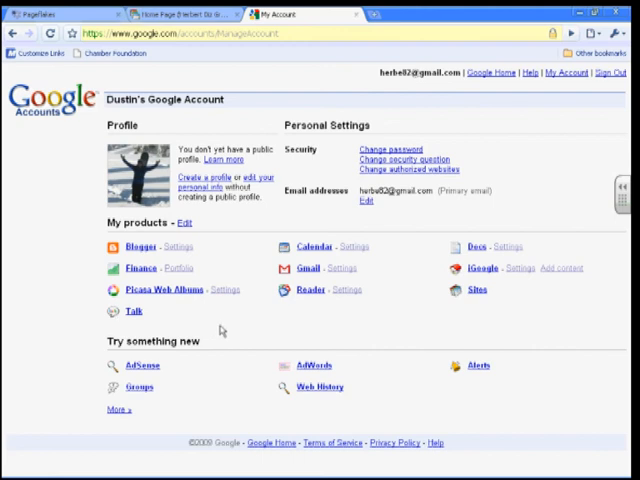
mouse_move(264, 310)
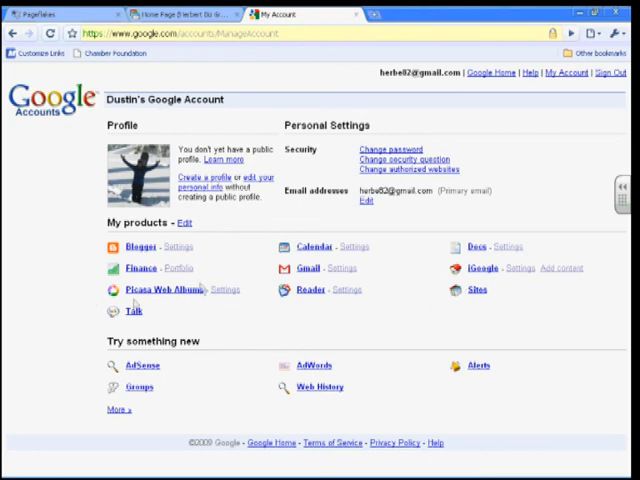
Step: Return from the My Account page to the Mr. Herbert's Biz site home page
click(176, 12)
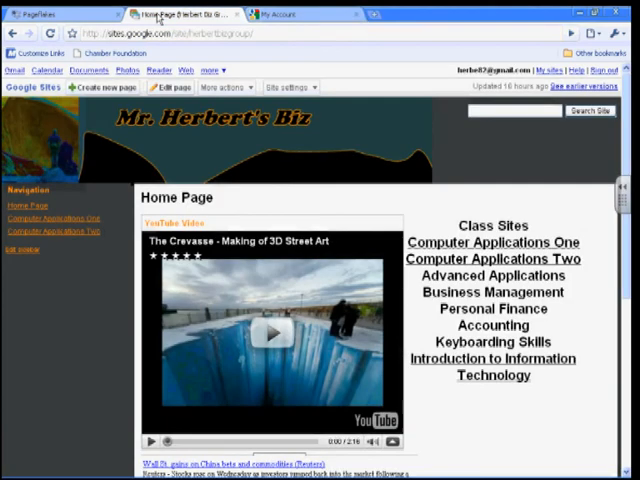